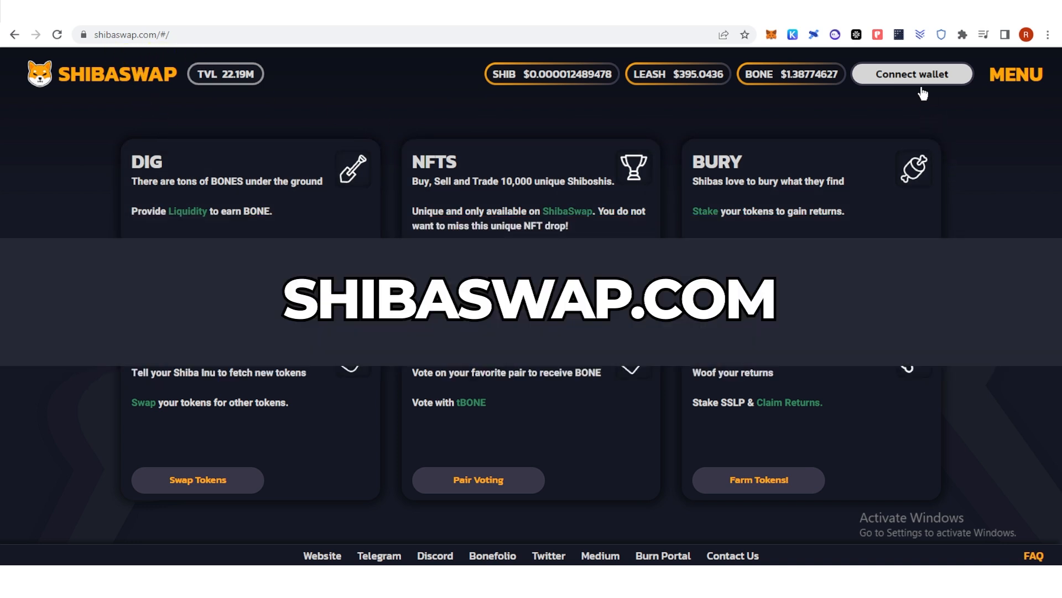
- Connect the Trust Wallet via the Injected provider so the address and token prices show
left_click(912, 74)
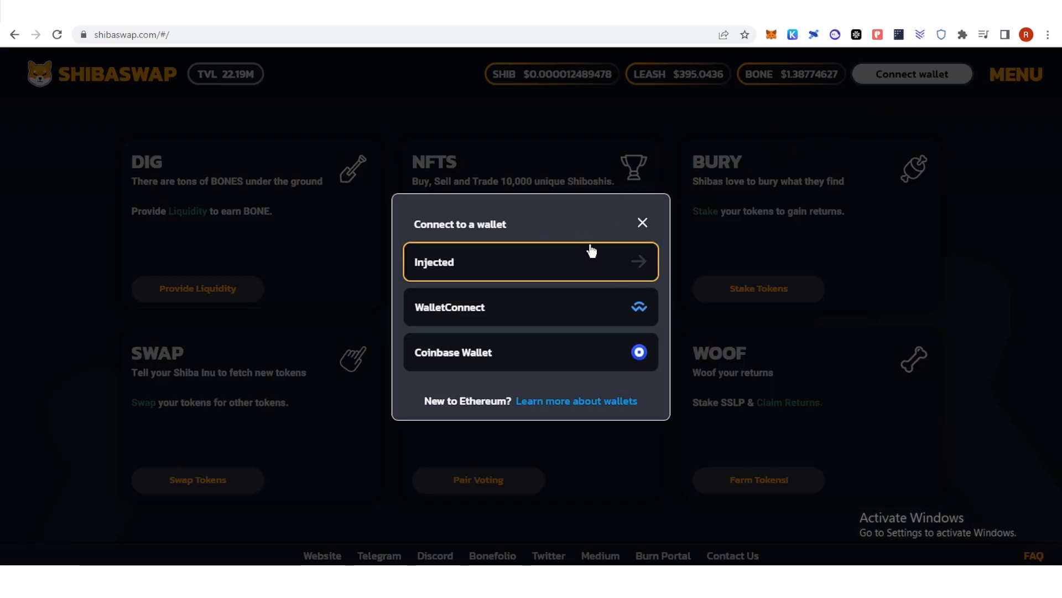
left_click(530, 261)
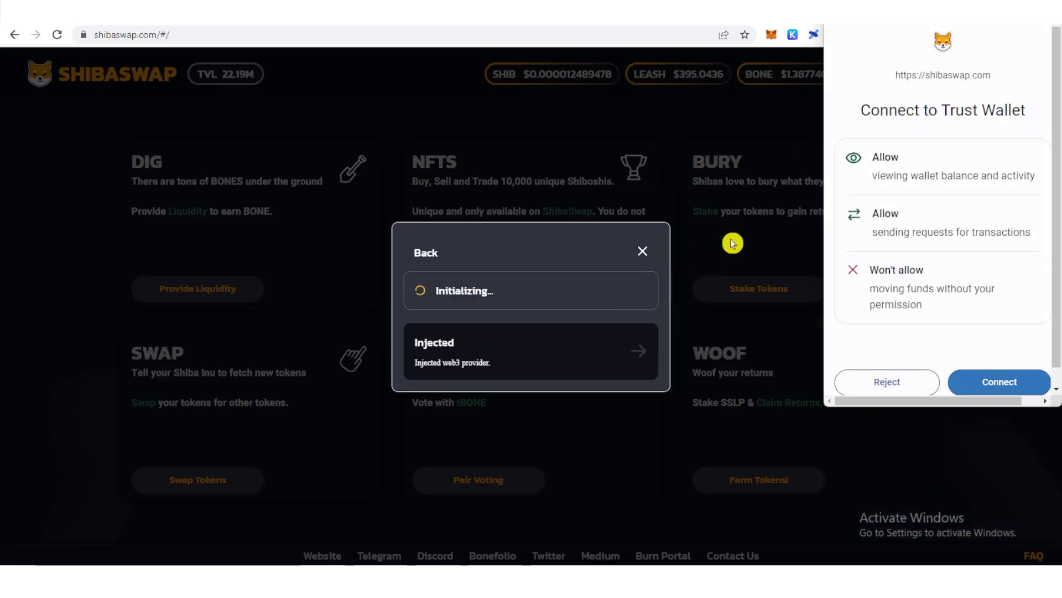
left_click(998, 382)
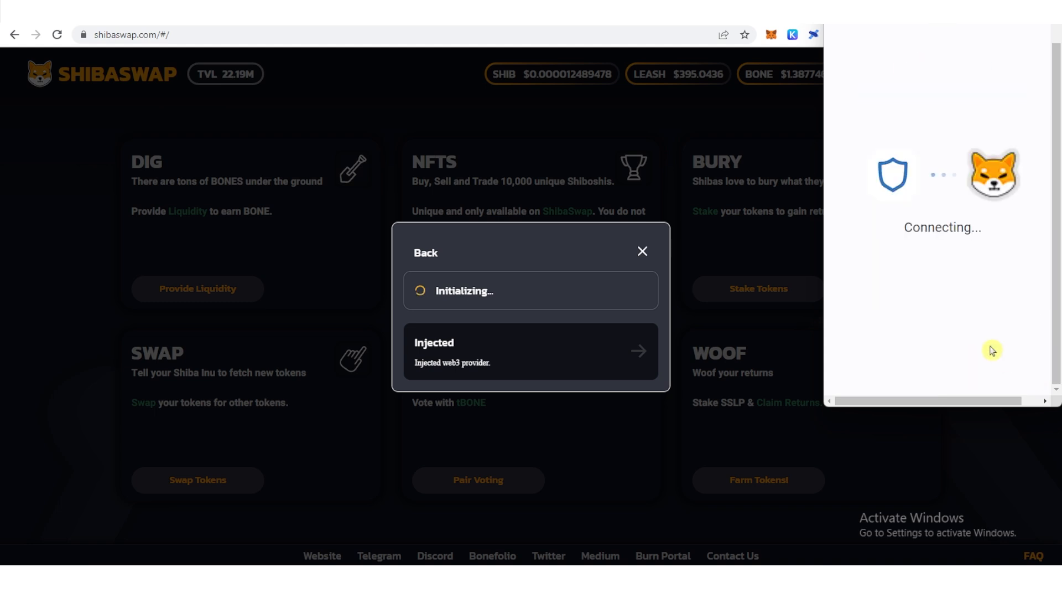
left_click(641, 252)
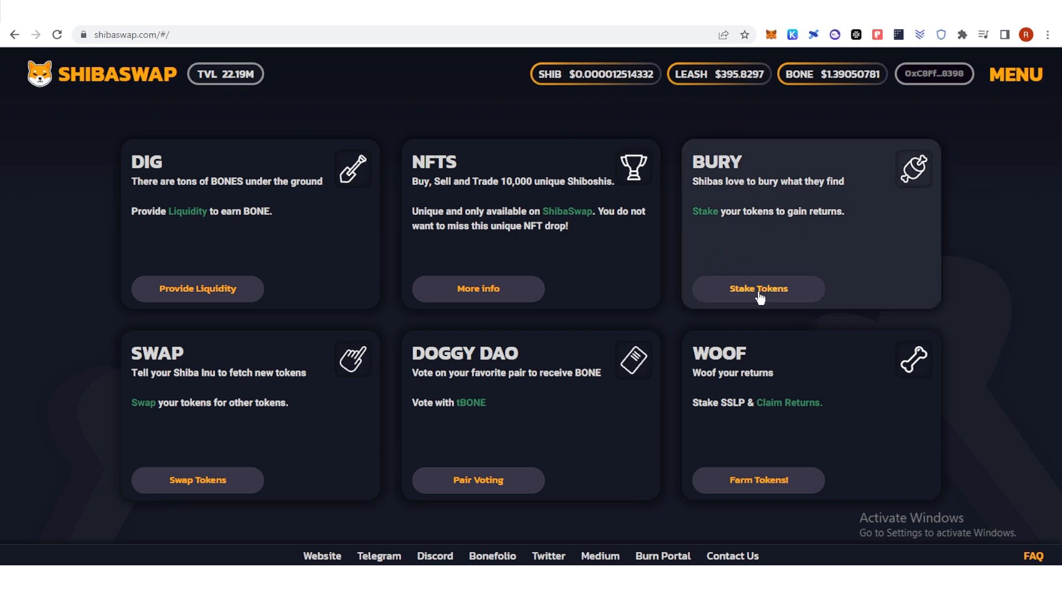
- Go to Stake Tokens on the Bury card and enter the Bury Shib page
left_click(758, 287)
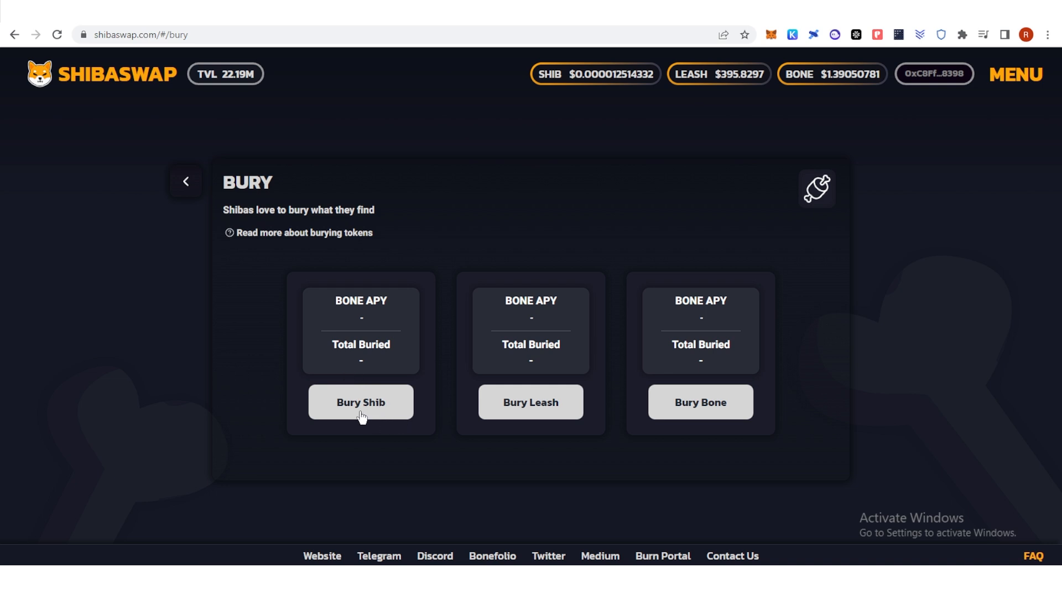
left_click(361, 401)
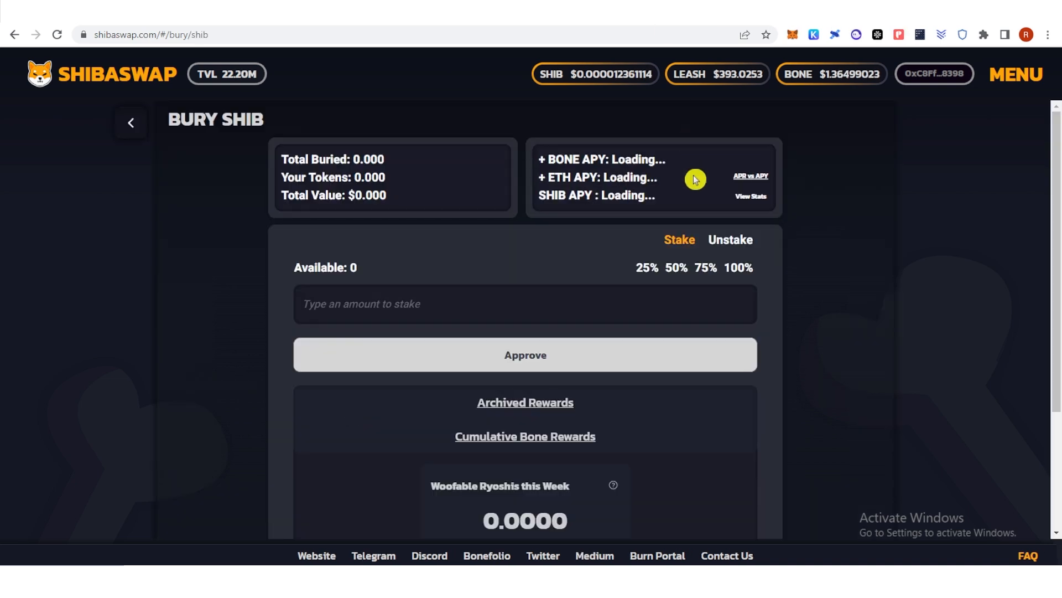
mouse_move(603, 217)
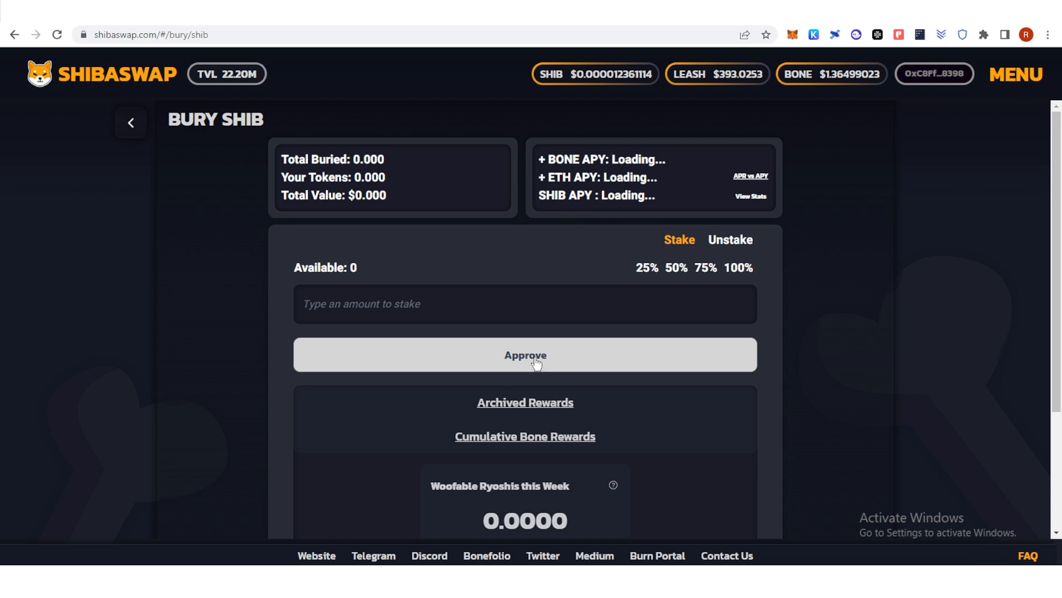
mouse_move(1003, 375)
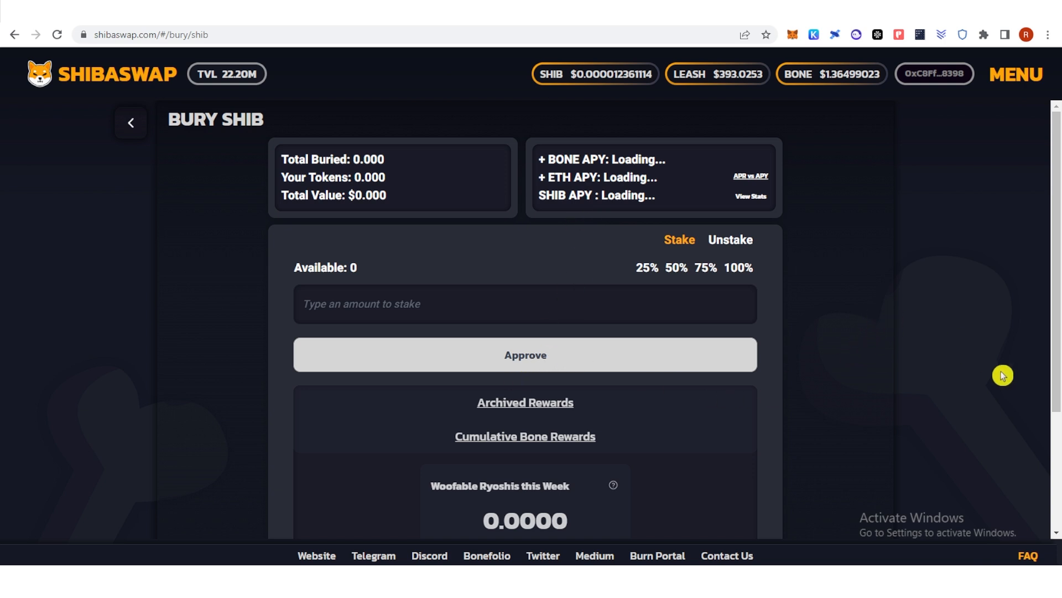
mouse_move(948, 312)
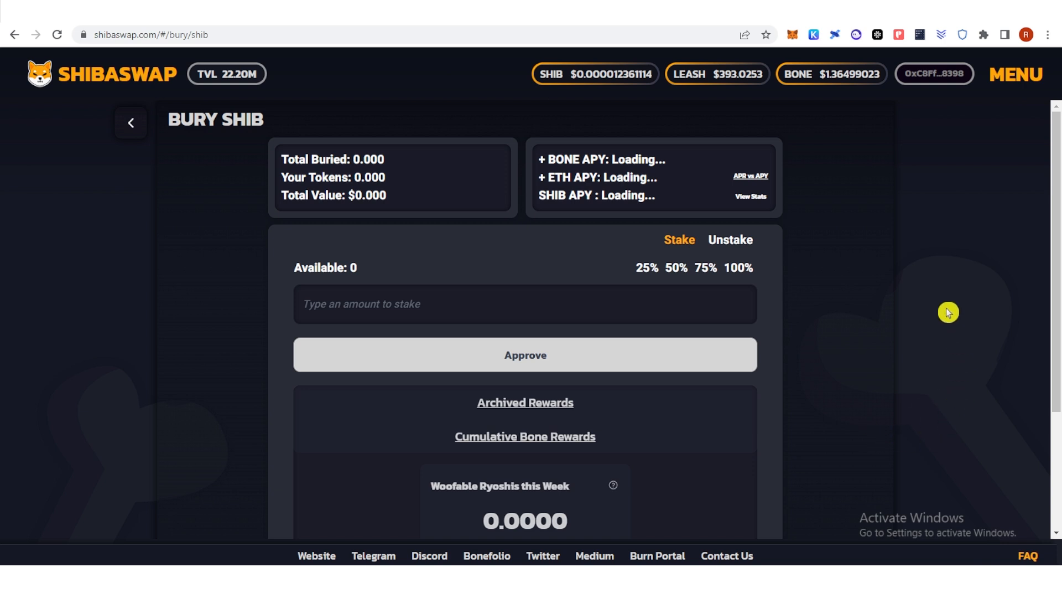
mouse_move(855, 380)
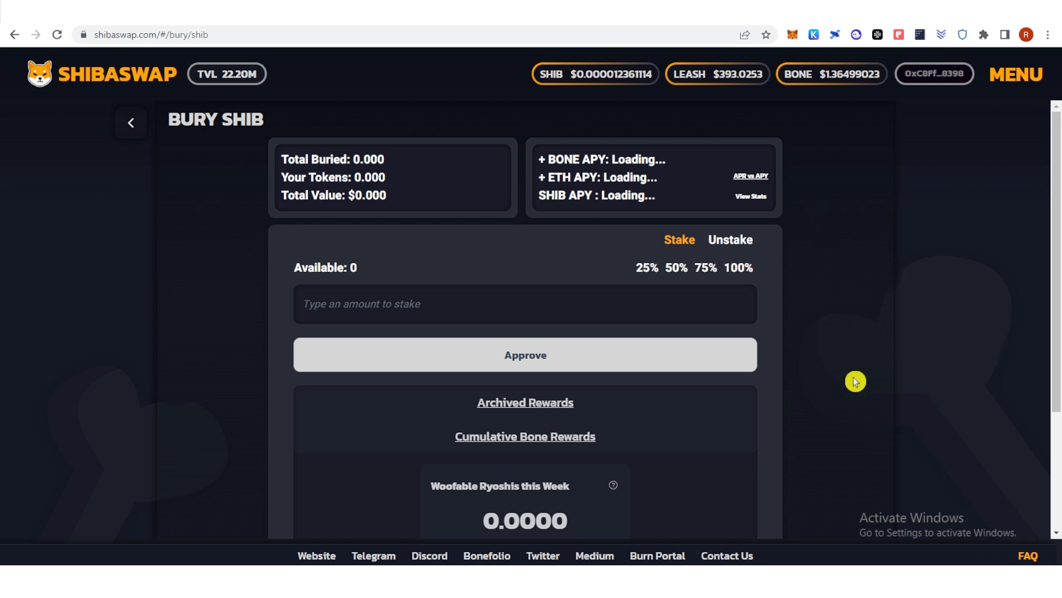
mouse_move(541, 412)
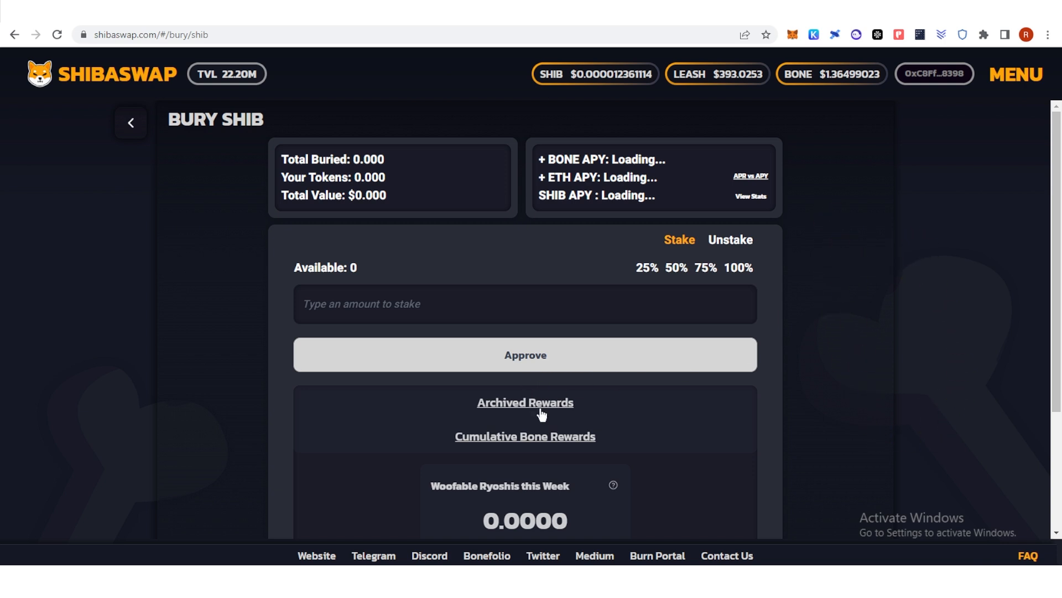
mouse_move(564, 355)
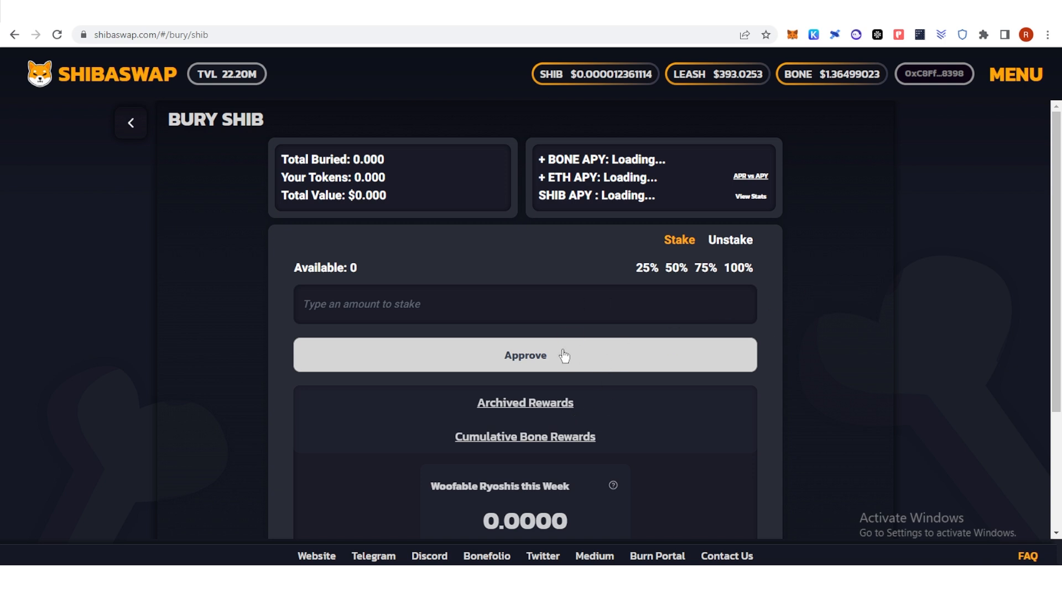
mouse_move(521, 355)
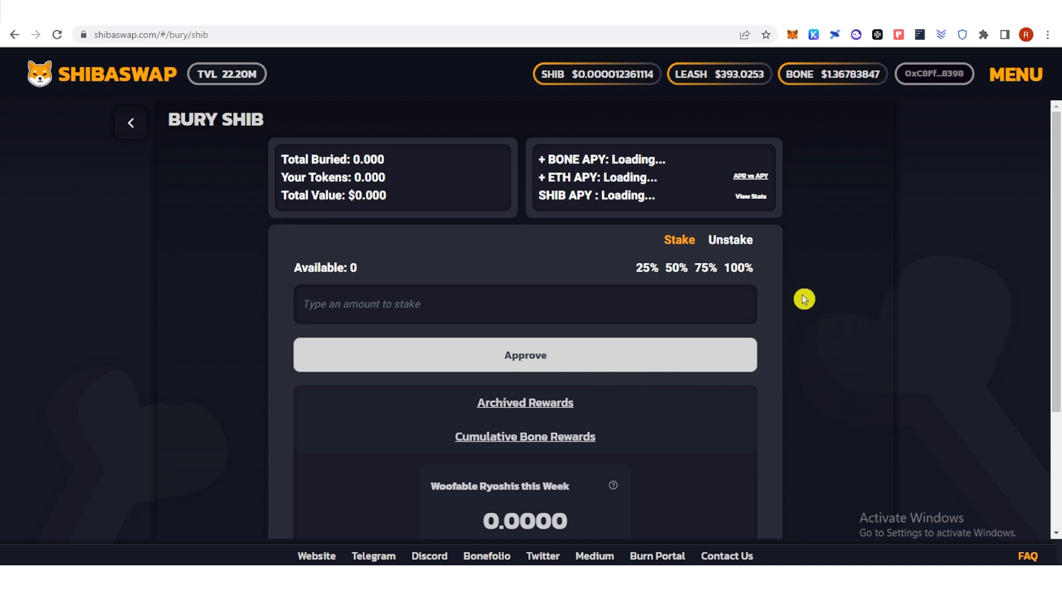
mouse_move(894, 239)
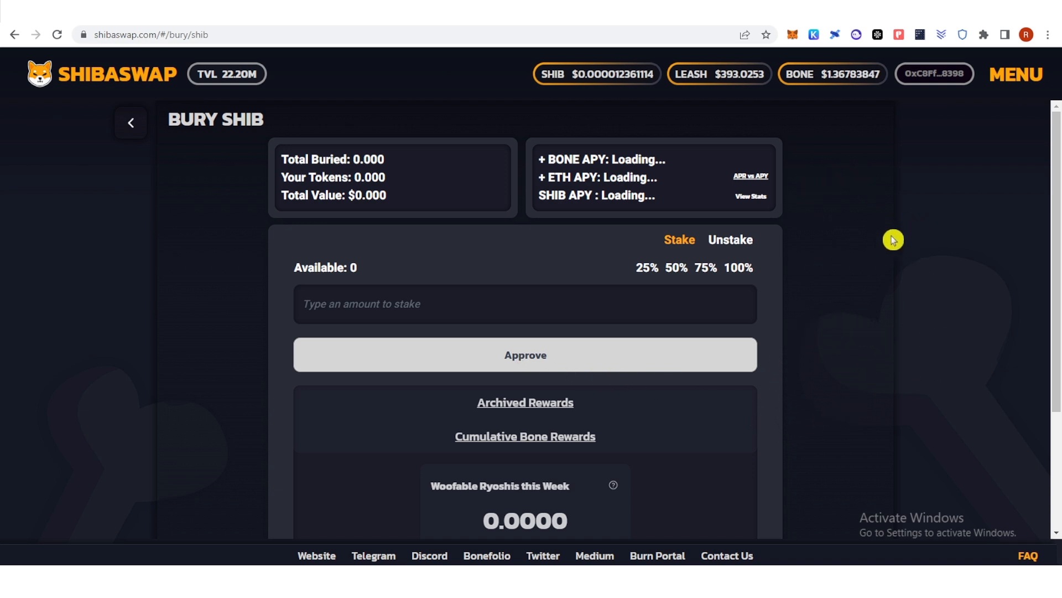
mouse_move(932, 257)
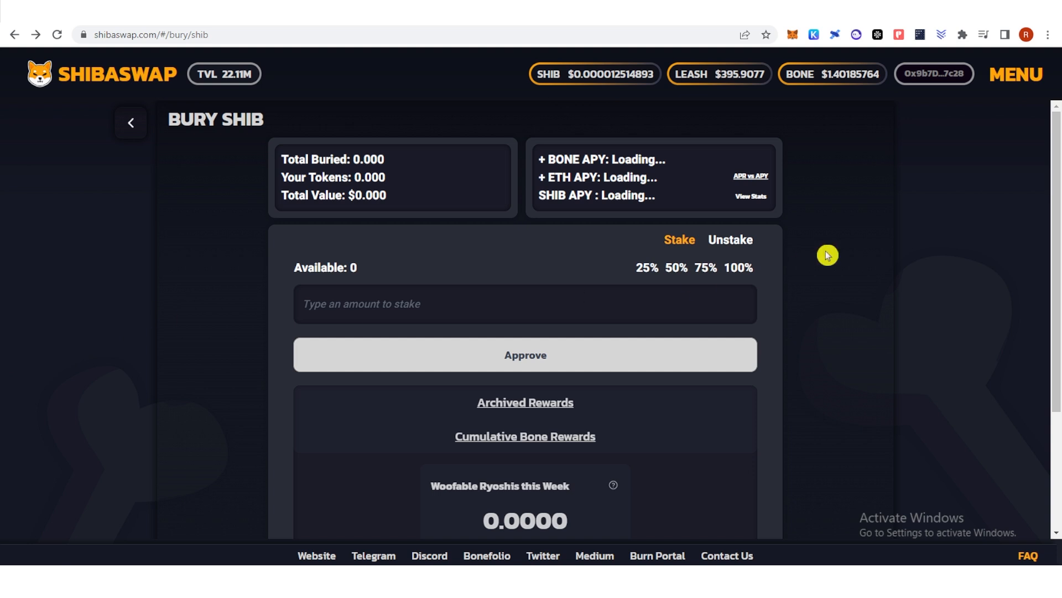
mouse_move(1015, 74)
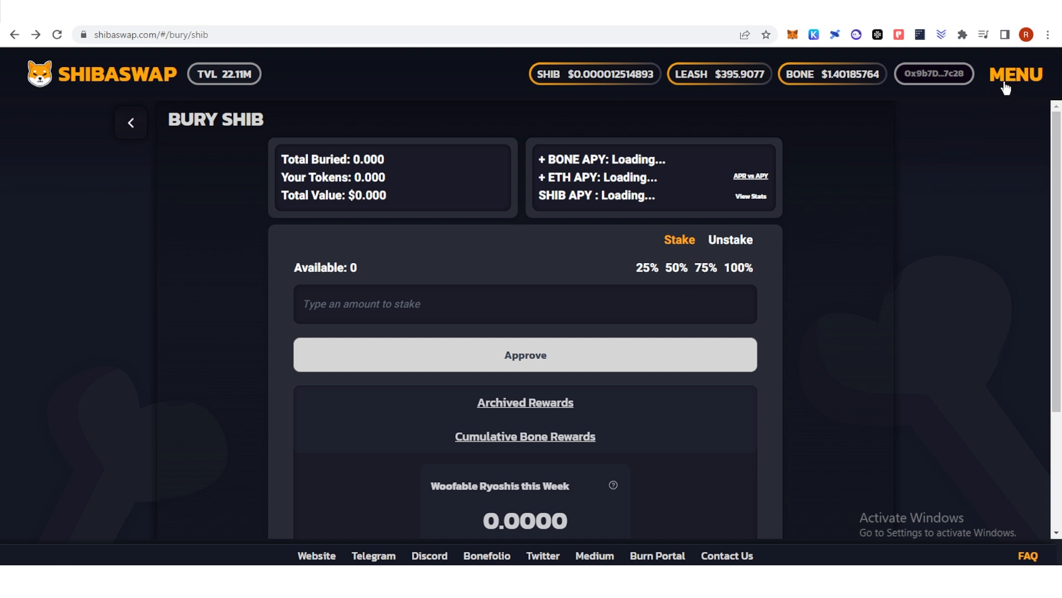
- Reach the whitepaper's page 15 Bury SHIB section and its weekly/time-locked returns diagram
left_click(1016, 74)
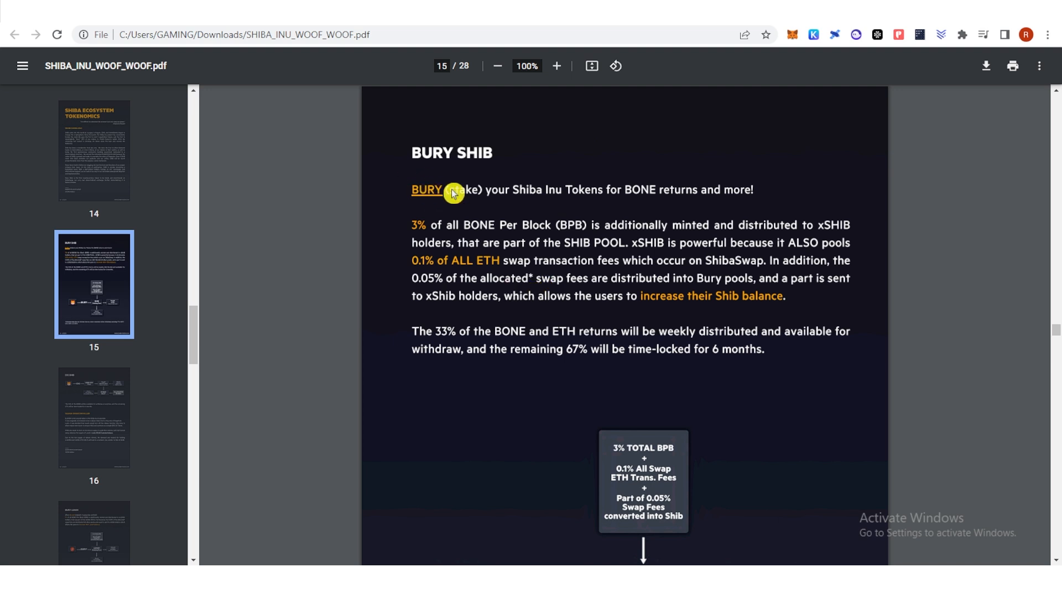
scroll("down", 3)
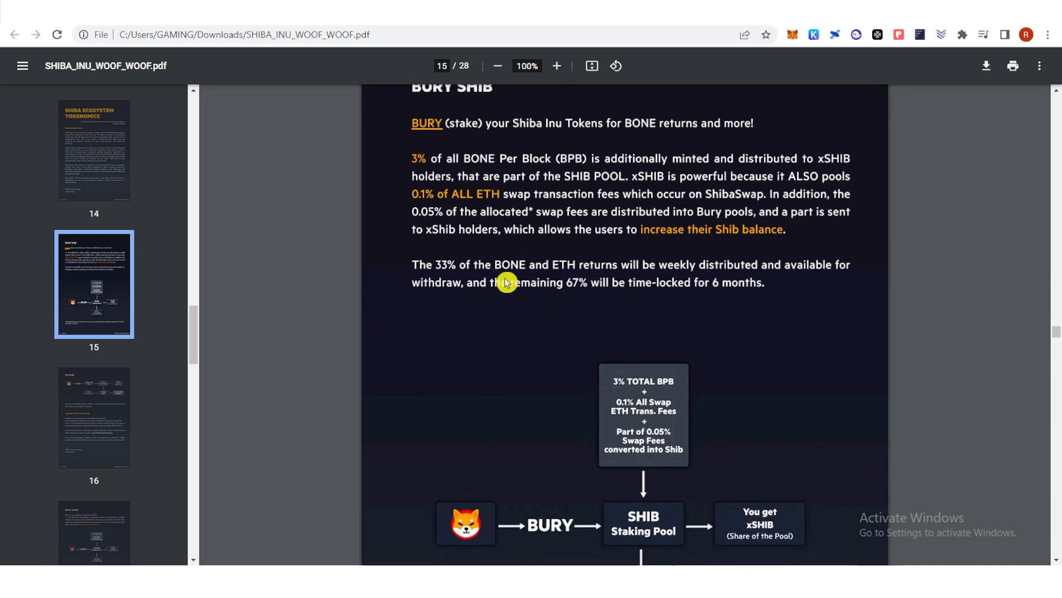
scroll("down", 3)
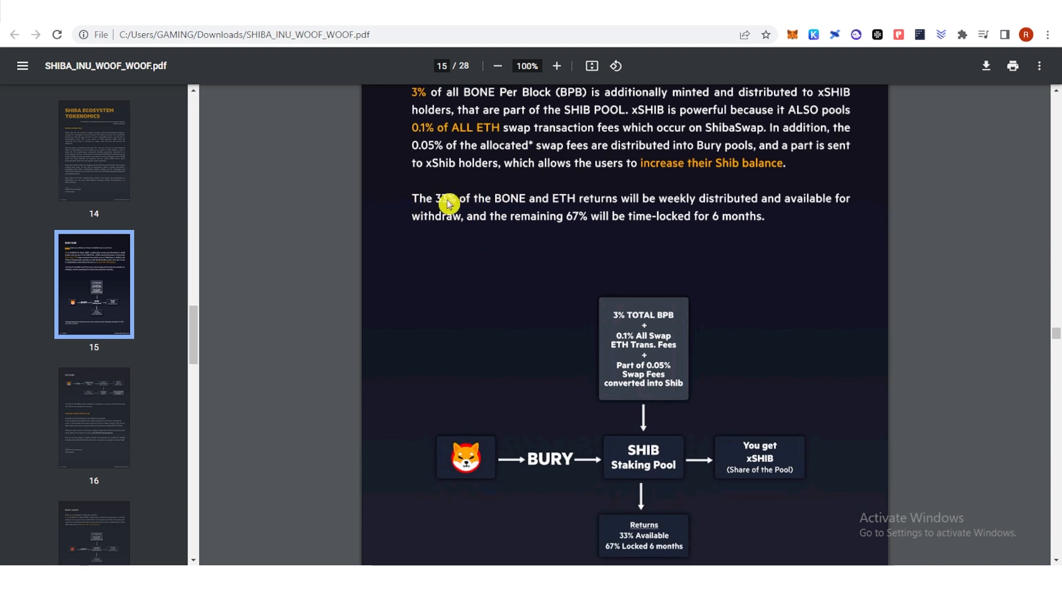
mouse_move(434, 217)
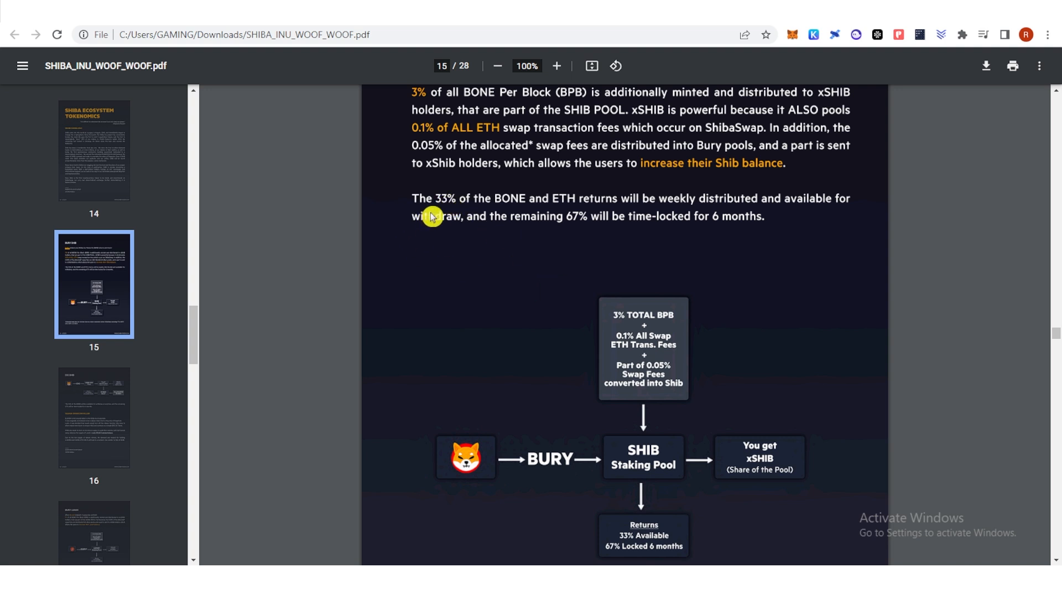
mouse_move(666, 227)
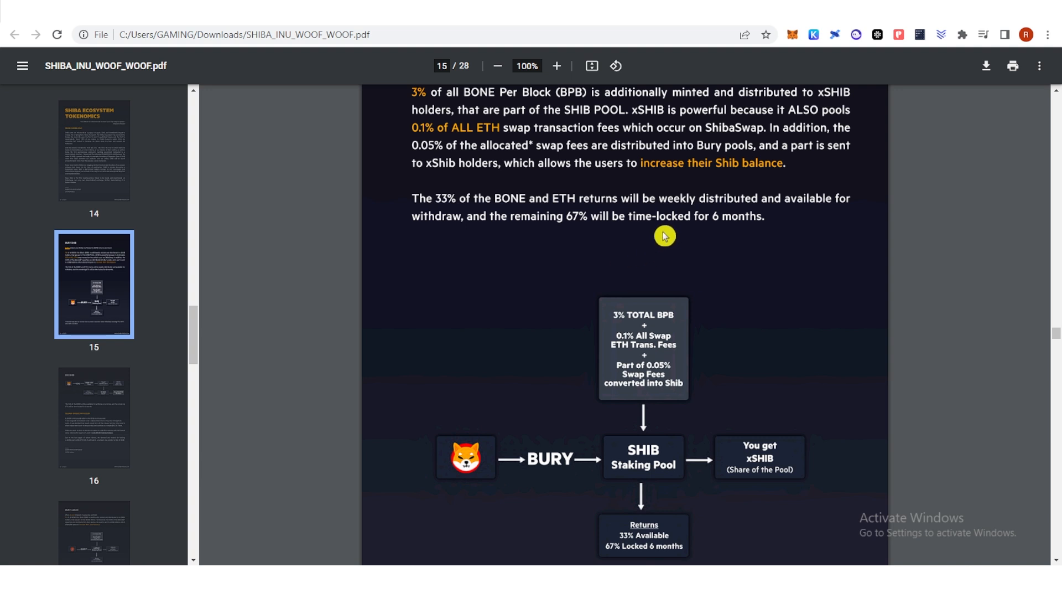
mouse_move(498, 259)
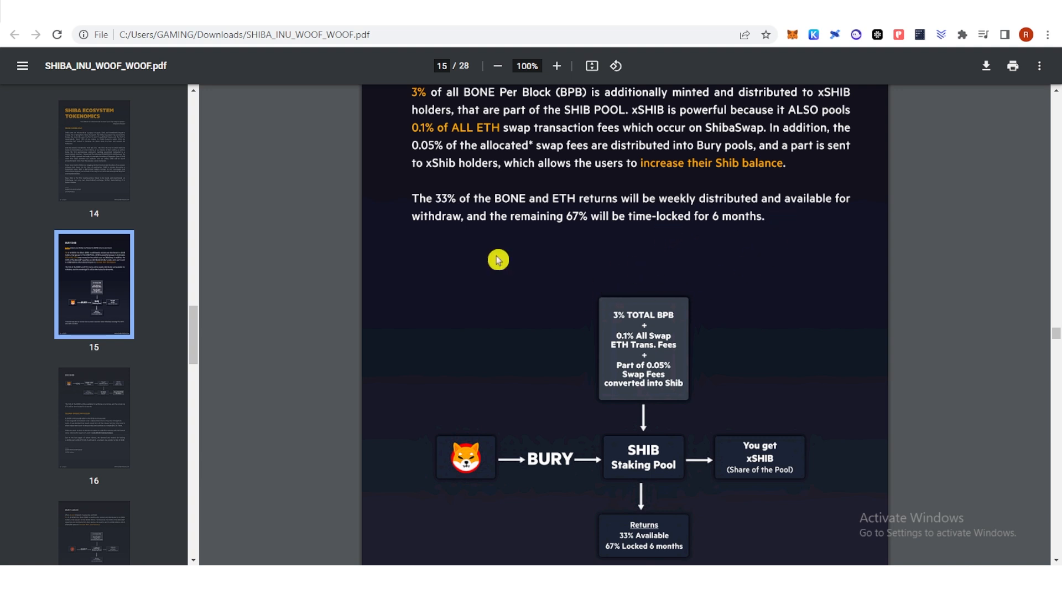
mouse_move(406, 186)
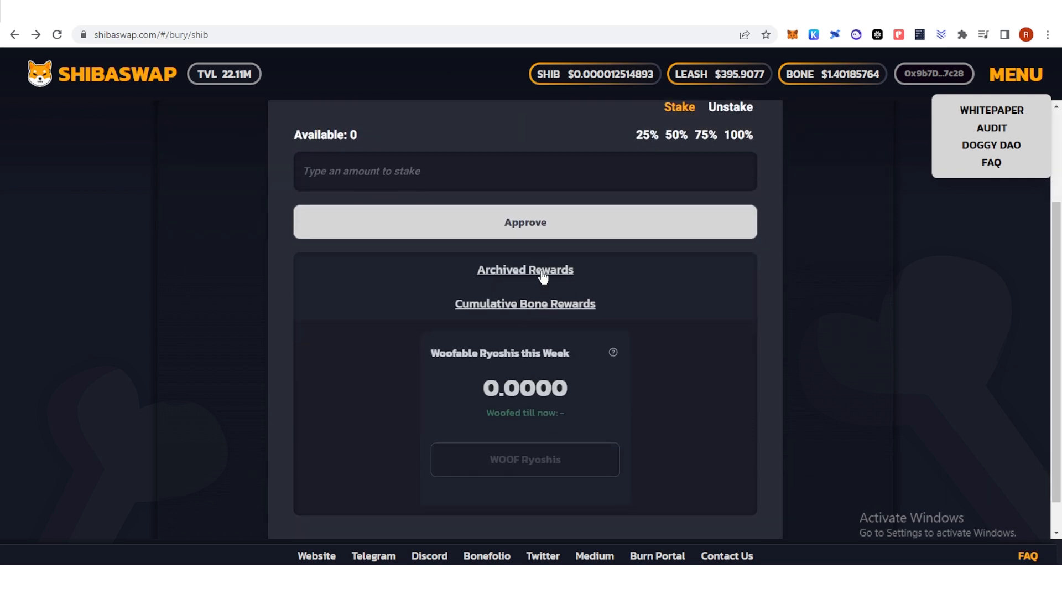
- Show the Archived Rewards list of woofable token balances, all at zero
left_click(524, 270)
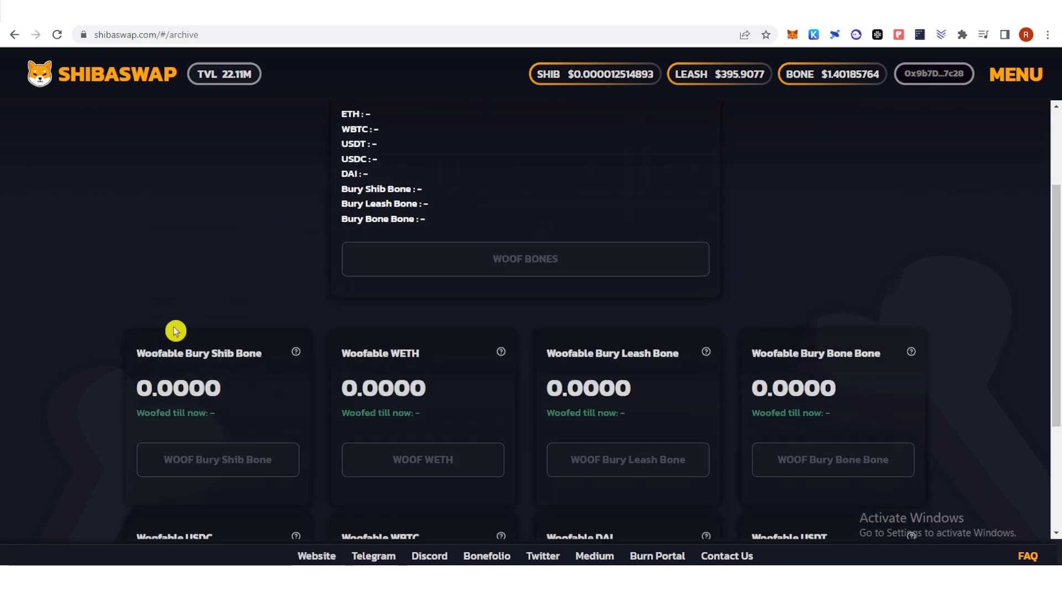
mouse_move(266, 277)
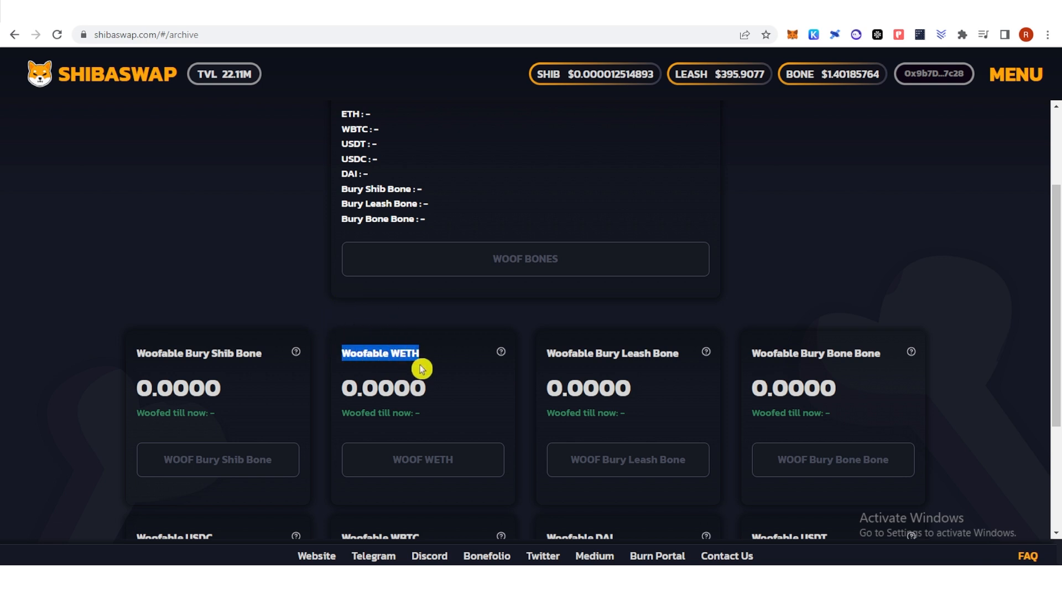
mouse_move(160, 217)
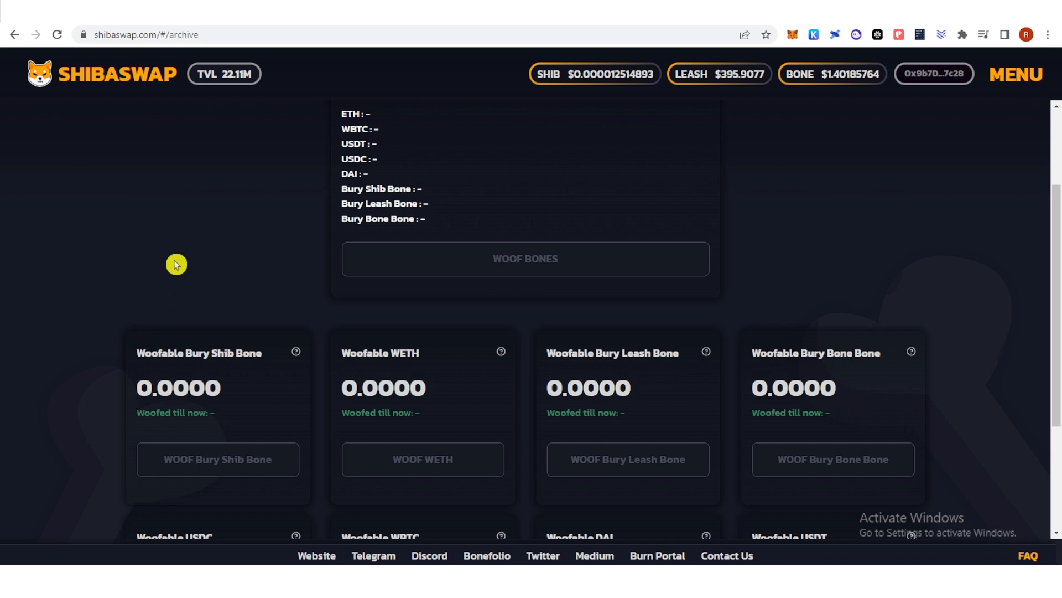
mouse_move(122, 399)
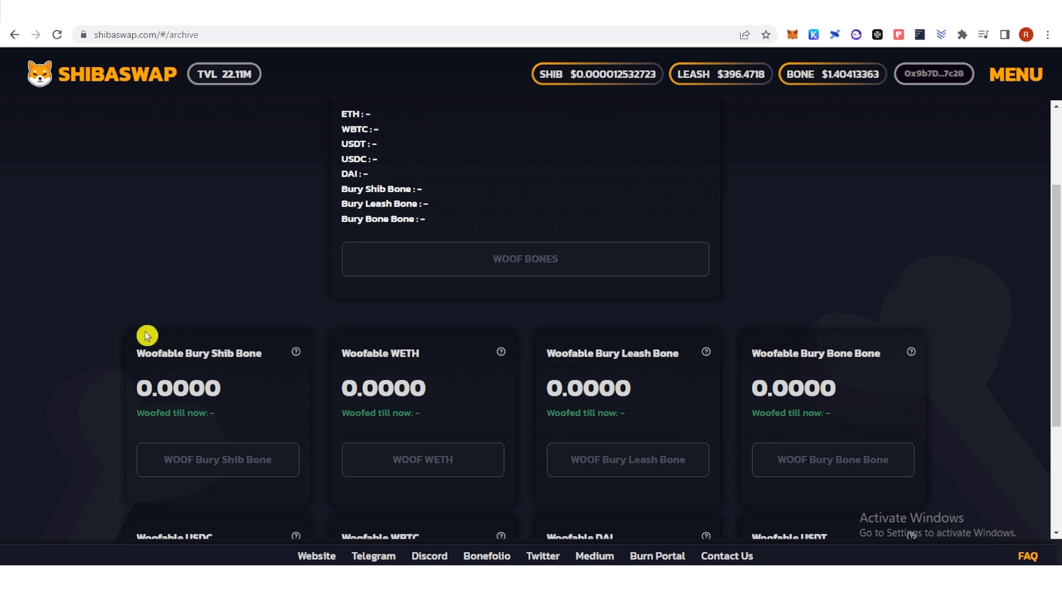
scroll("down", 3)
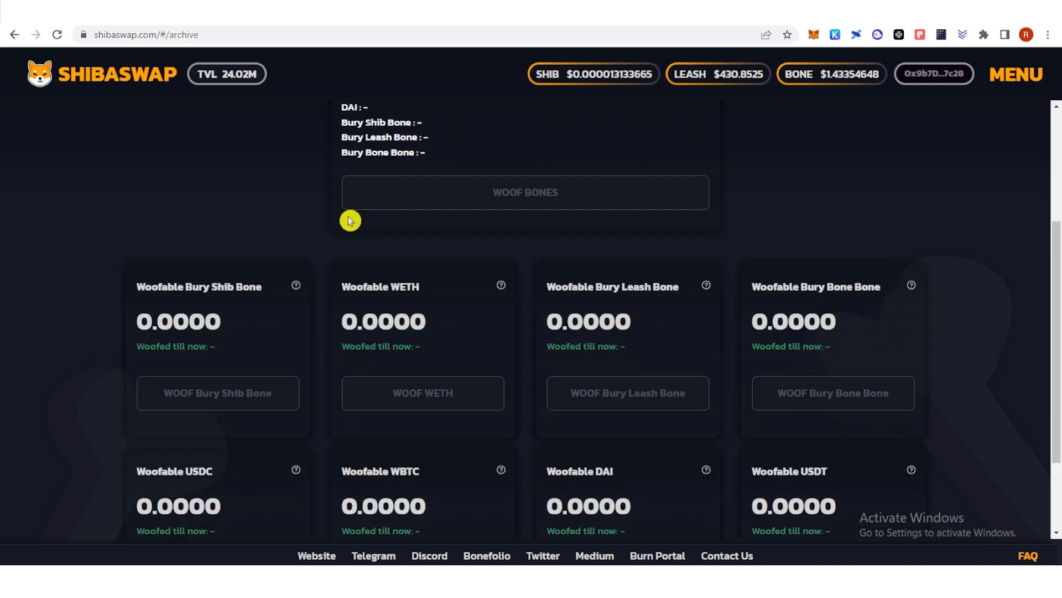
mouse_move(285, 219)
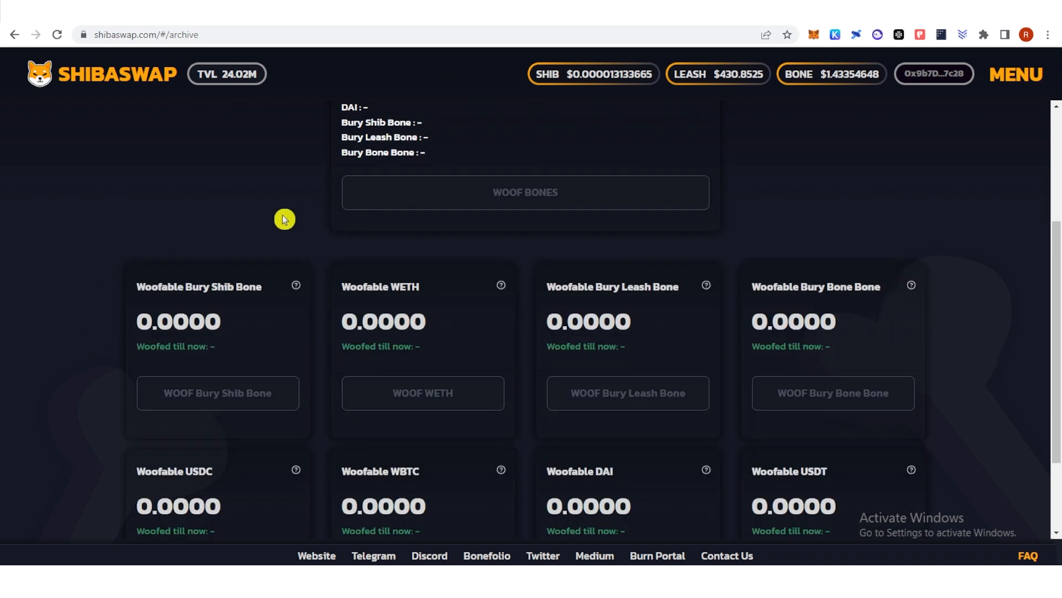
mouse_move(272, 219)
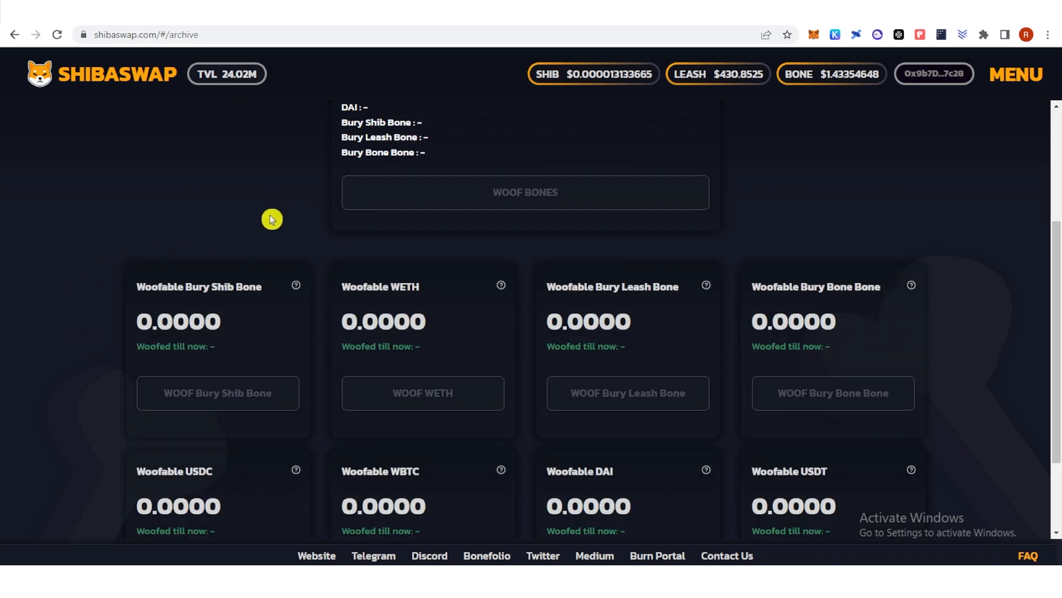